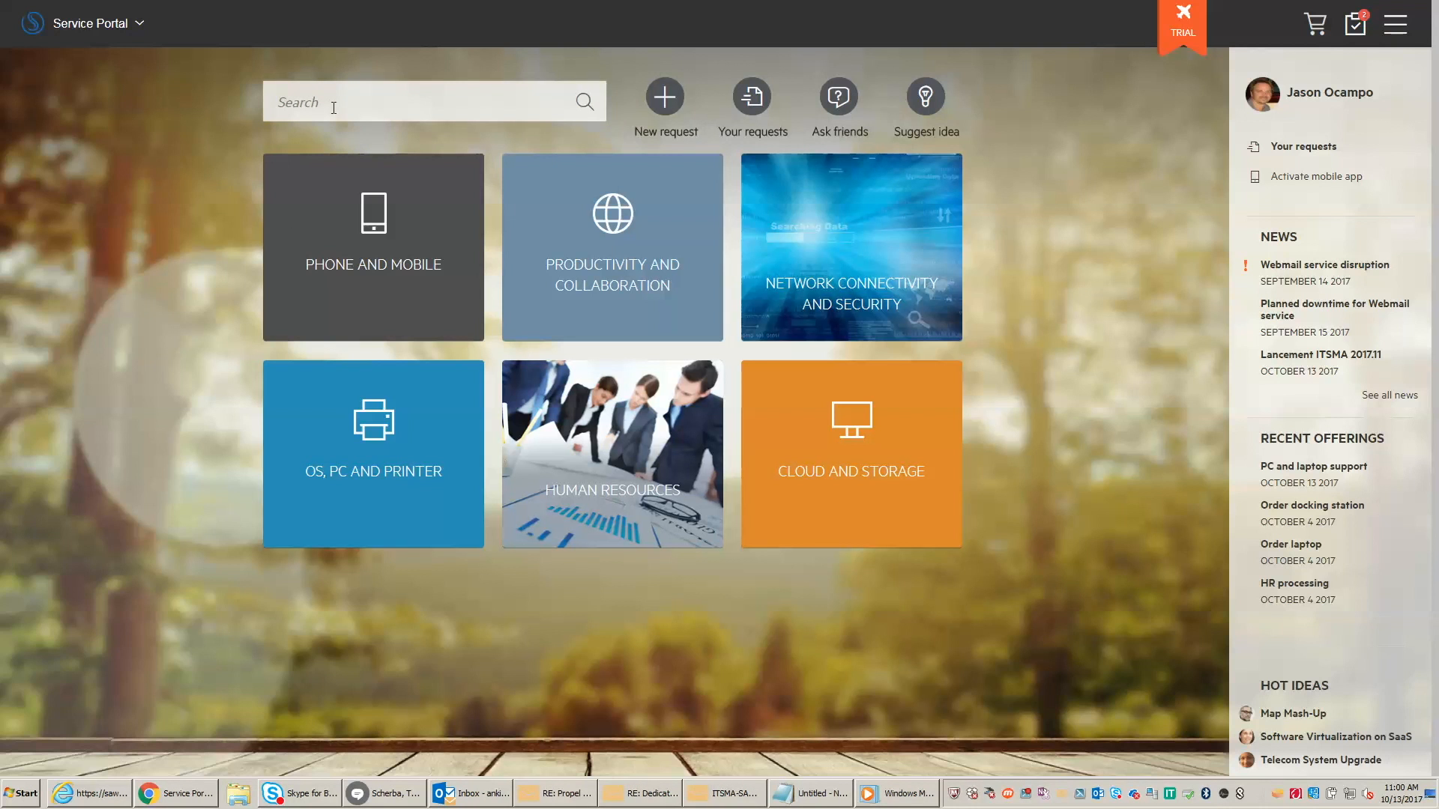
pyautogui.write('mo')
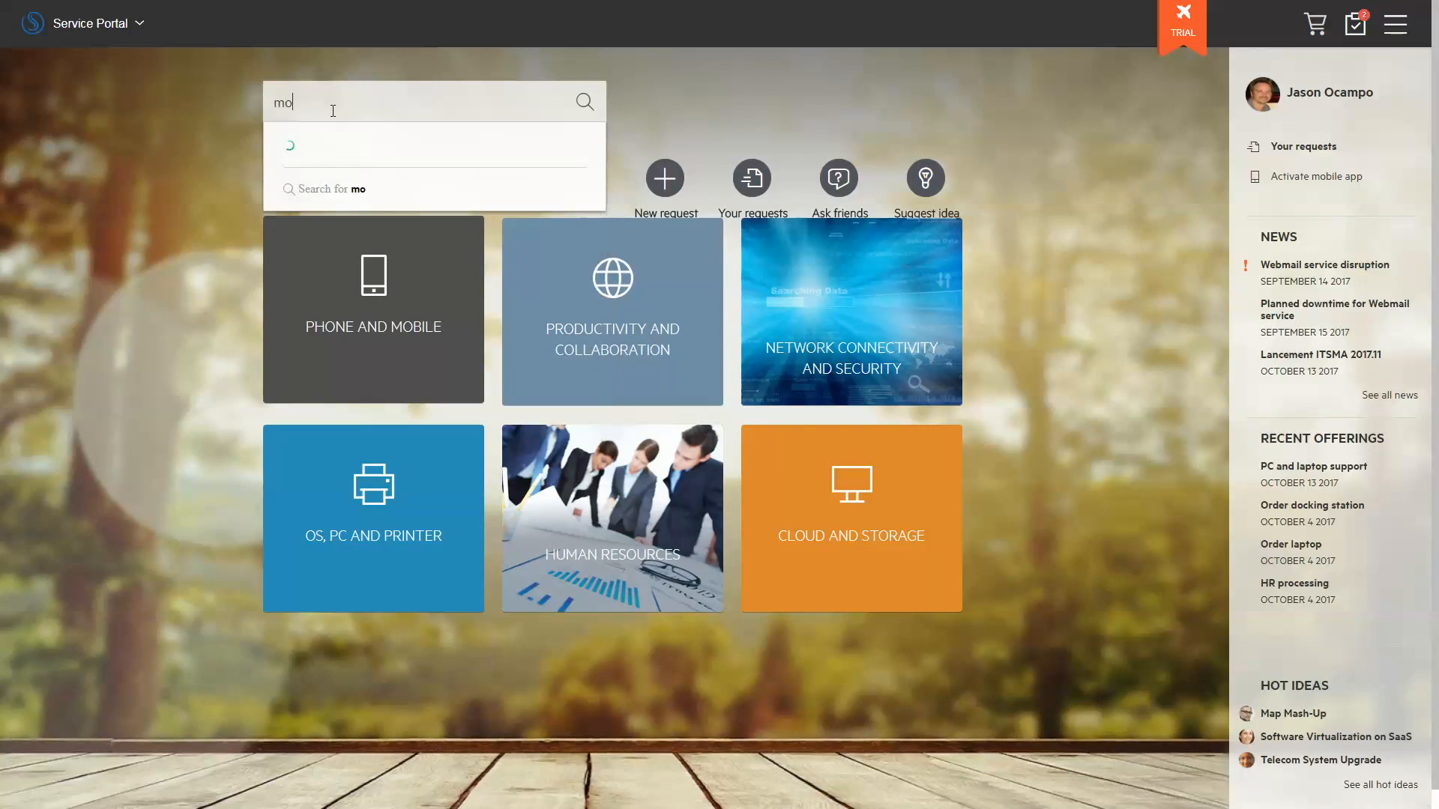
pyautogui.write('bile')
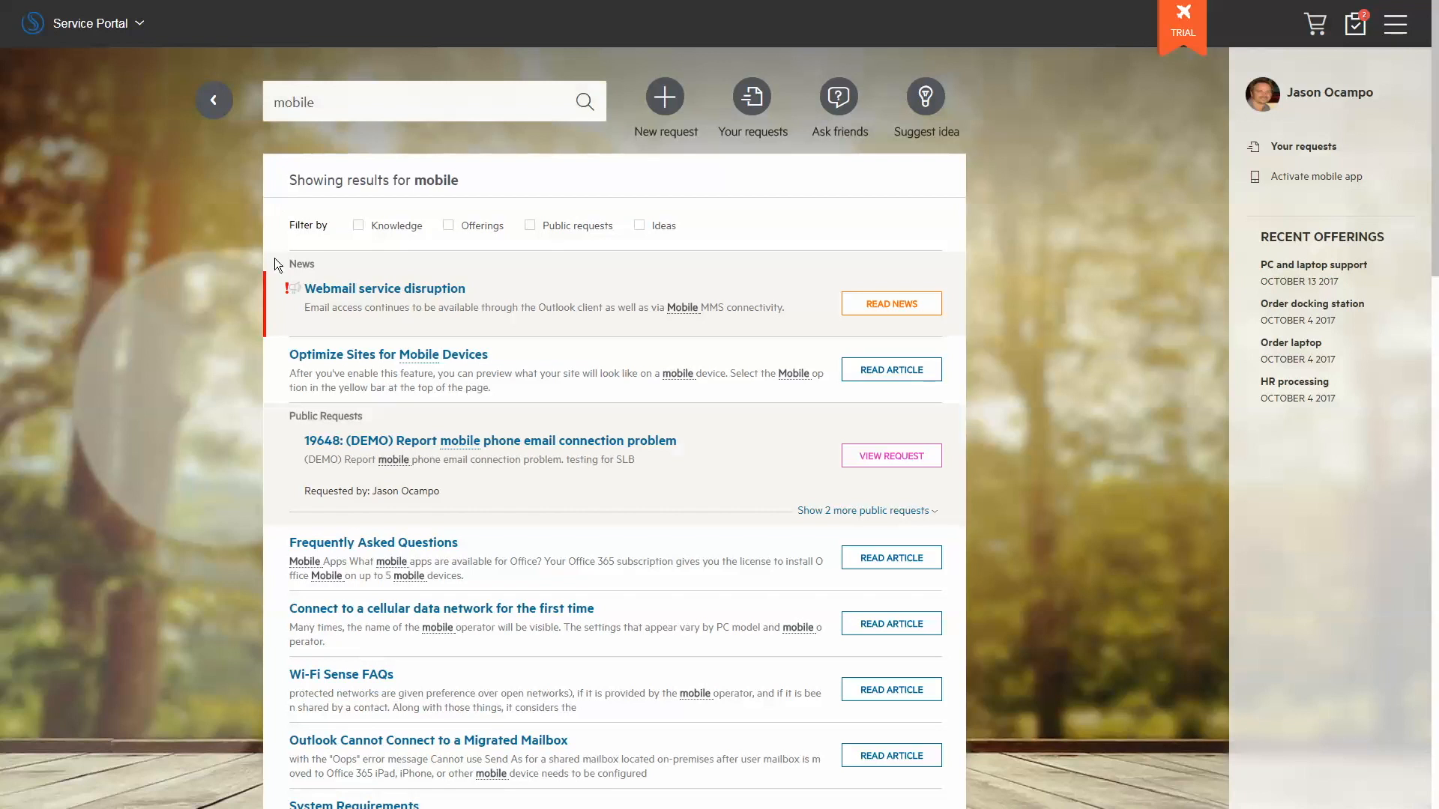
pyautogui.moveTo(337, 360)
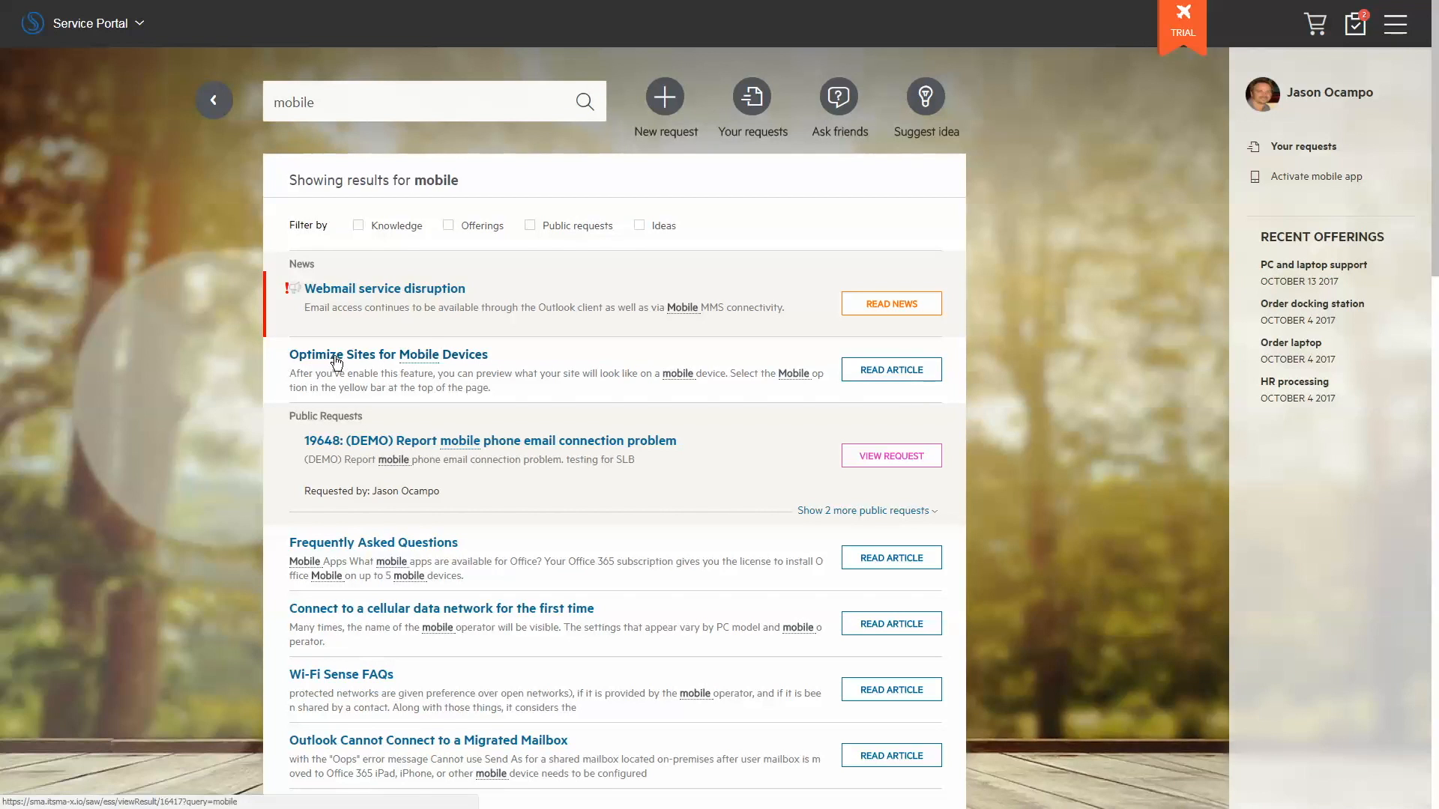